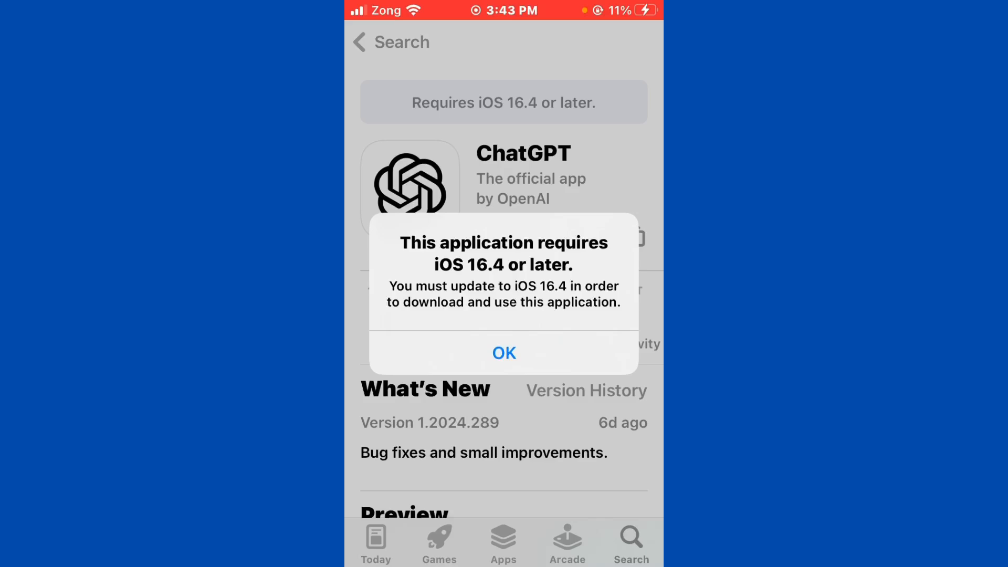
Dismiss the App Store alert that ChatGPT requires iOS 16.4 or later.
left_click(504, 353)
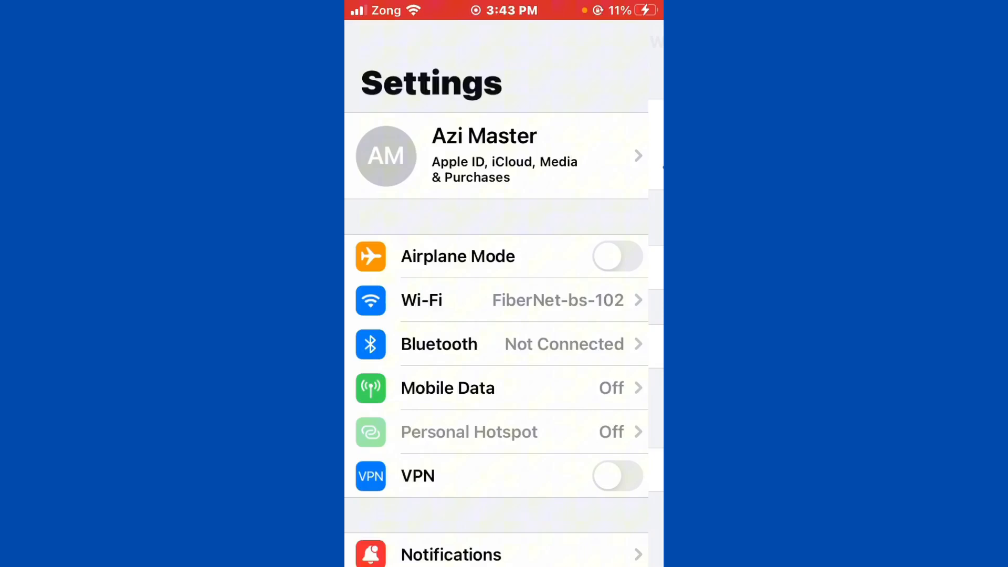
Scroll the main Settings list down until General appears.
scroll("down", 3)
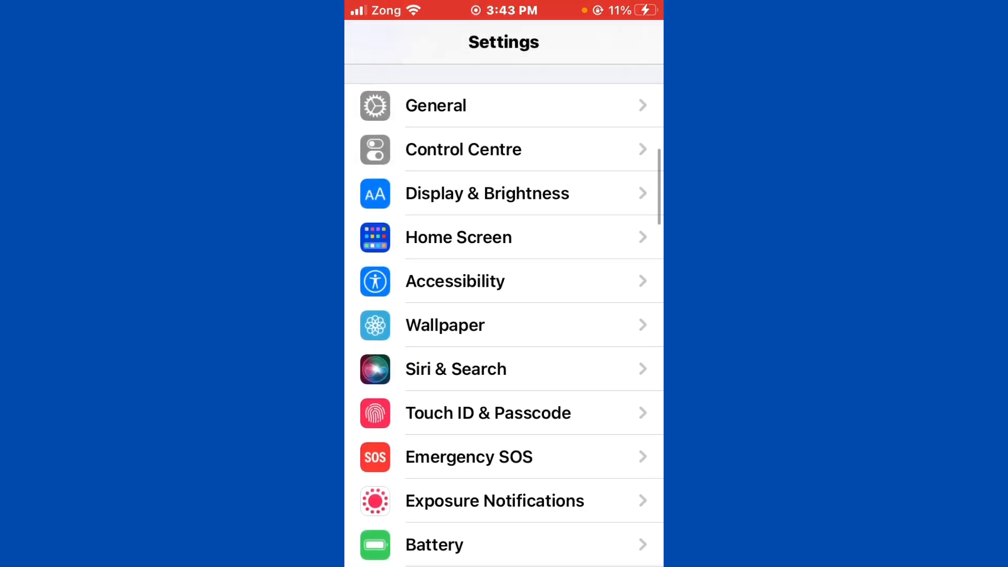
Go through General to the reset options and choose Reset Network Settings.
left_click(435, 105)
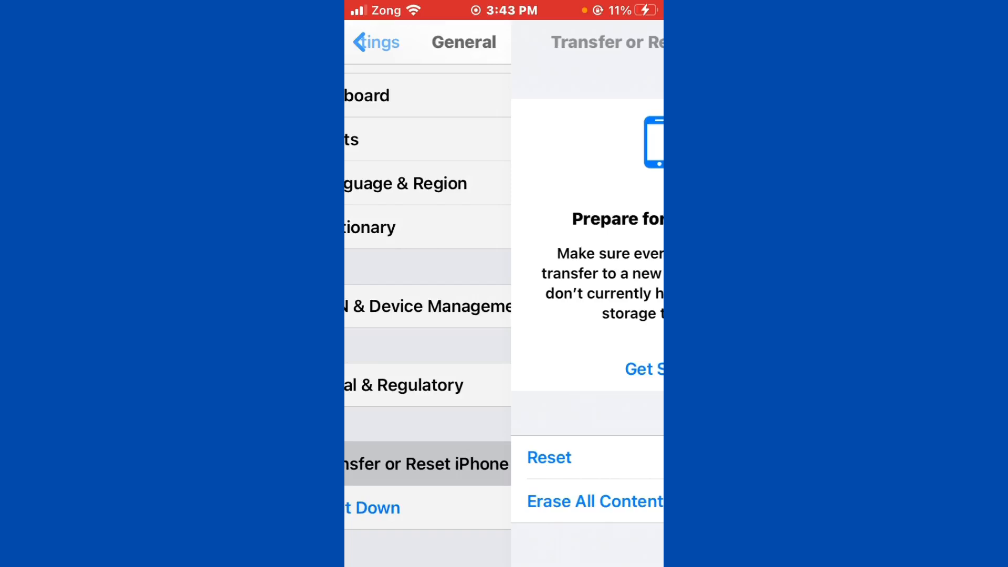
left_click(550, 458)
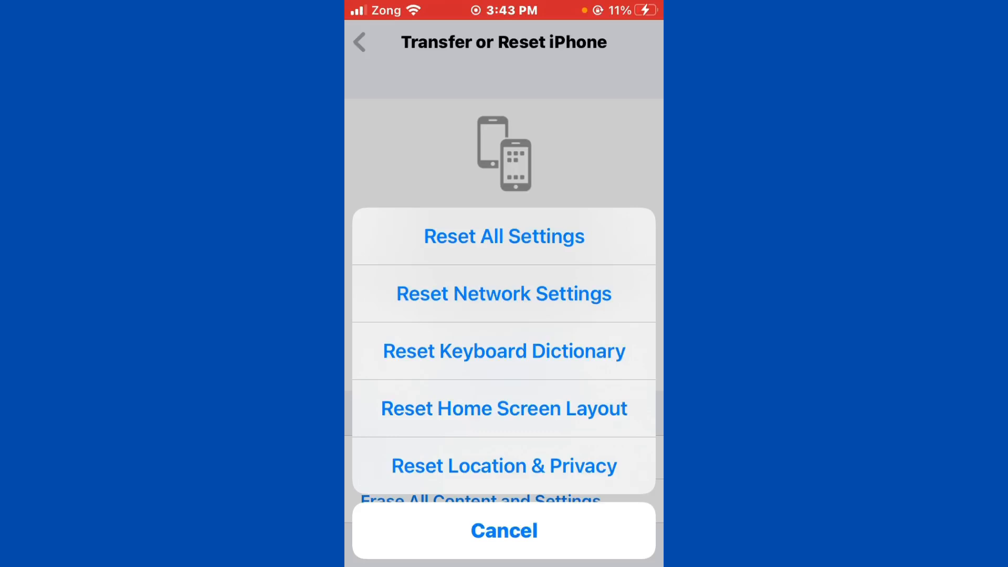
left_click(504, 530)
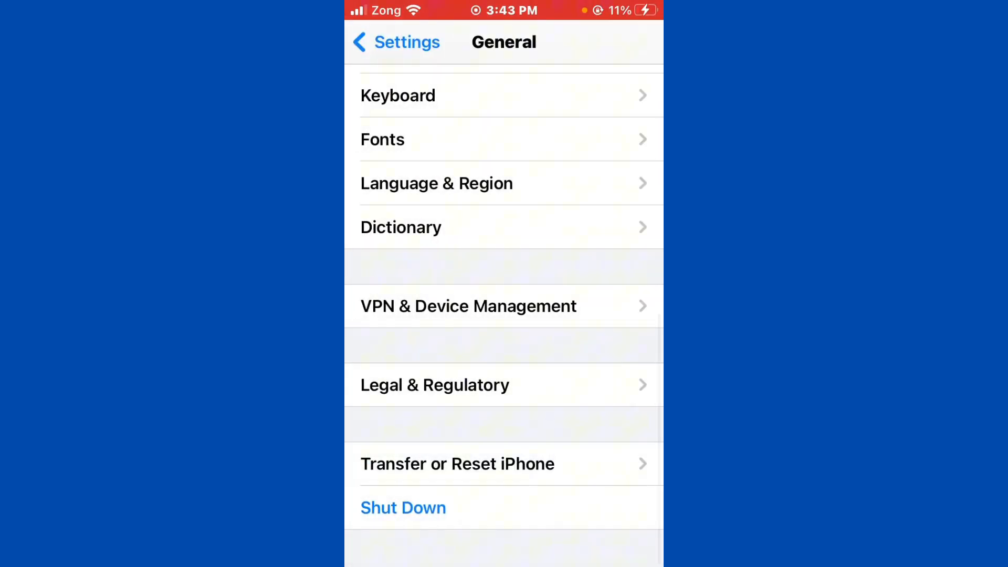
scroll("down", 3)
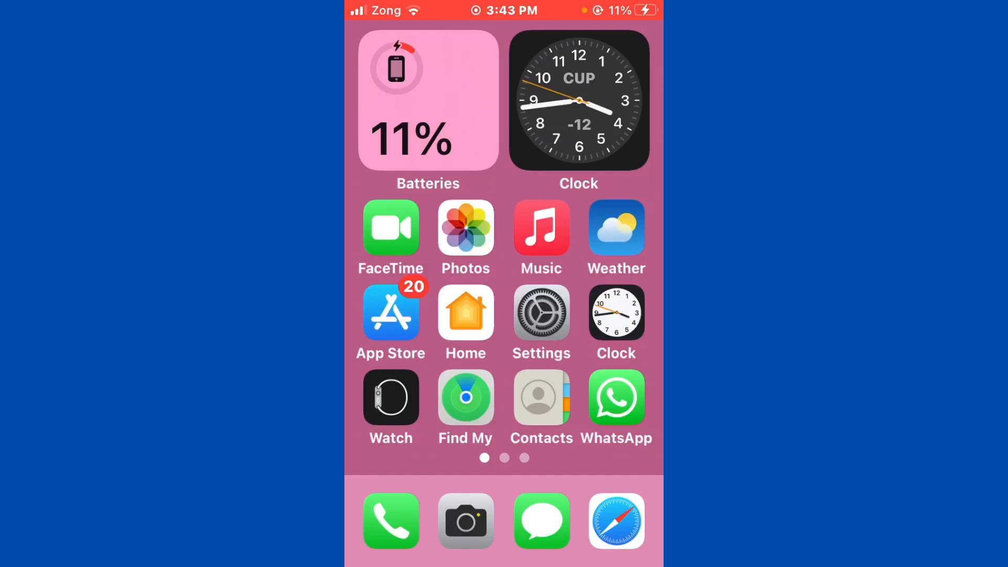
Swipe back and forth between Home Screen pages, settling on page two.
scroll("left", 3)
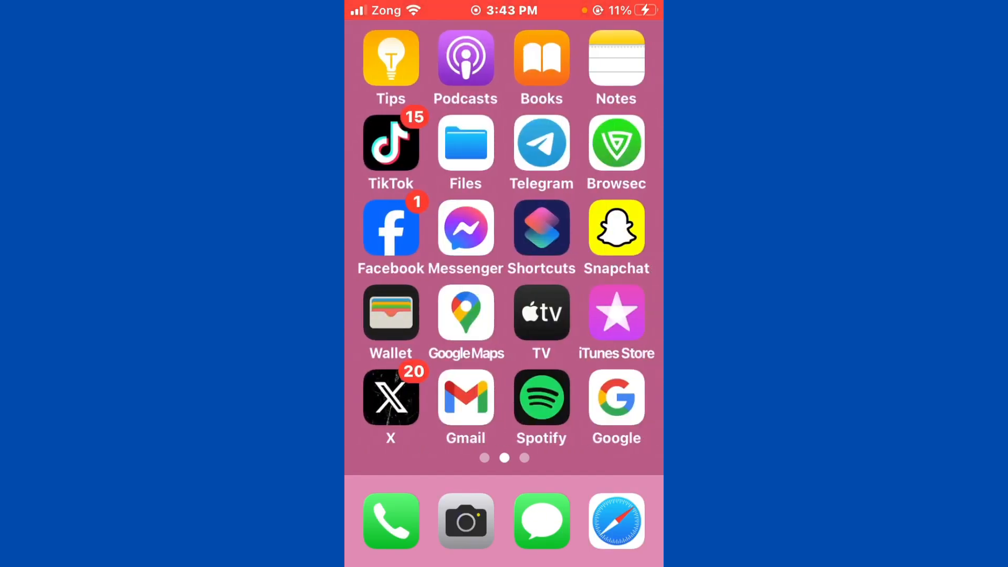
scroll("right", 3)
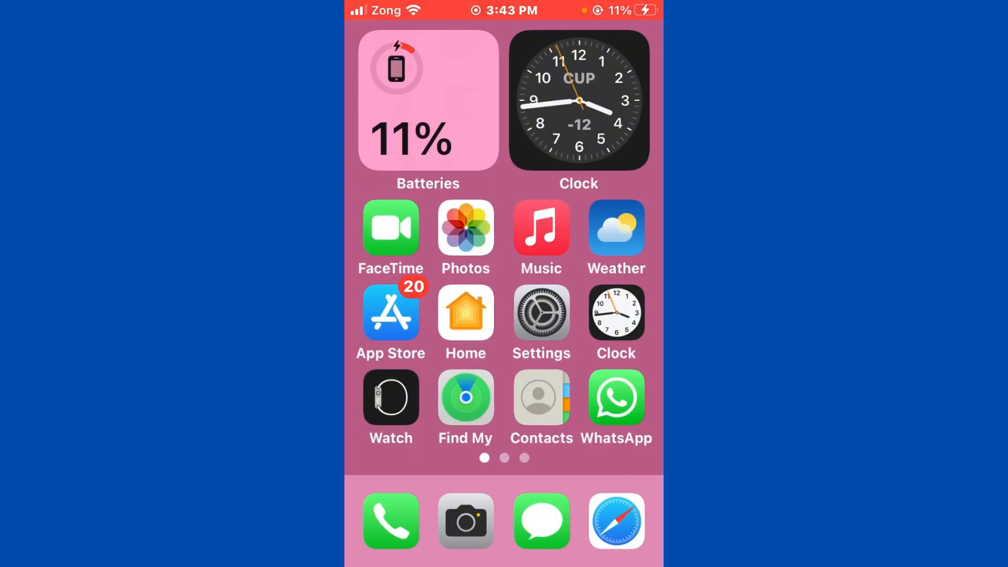
scroll("left", 3)
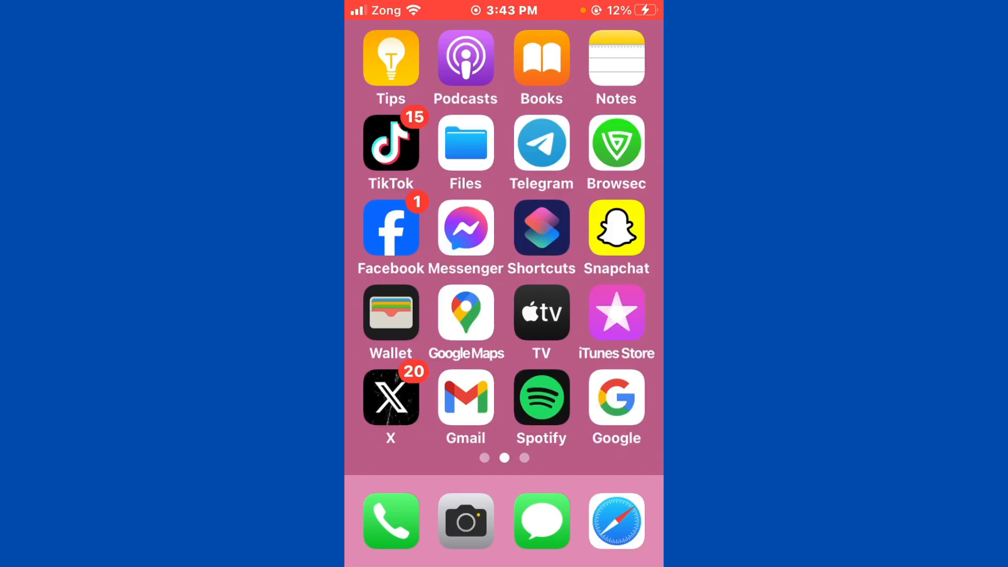
scroll("right", 3)
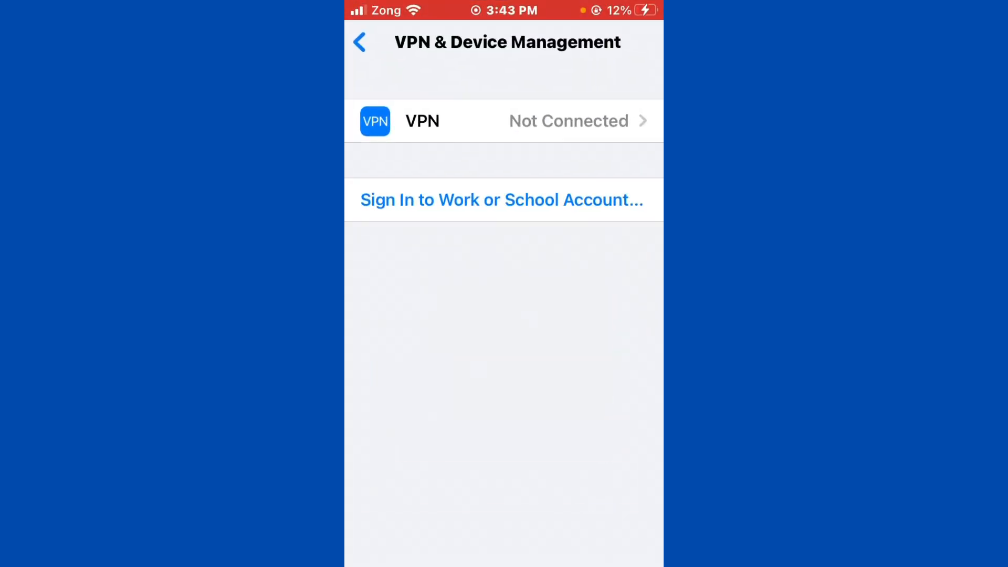
Review Language & Region, cancel the region list keeping Pakistan, and leave Settings.
left_click(361, 42)
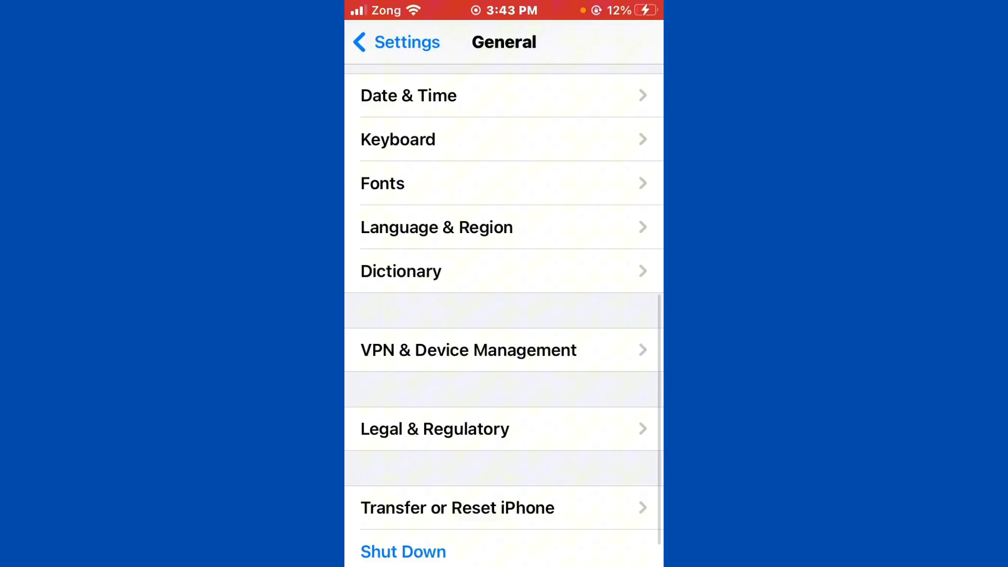
left_click(436, 227)
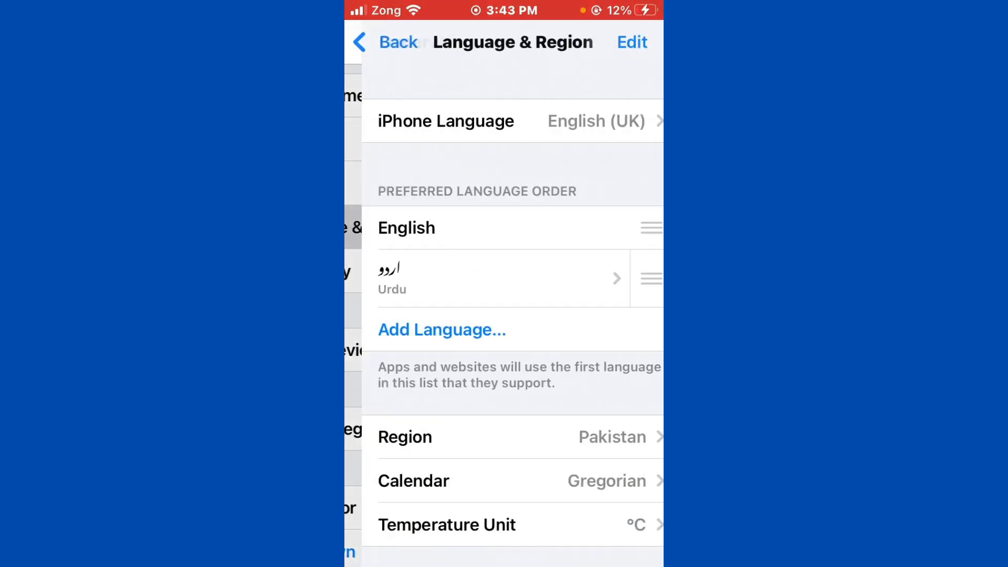
left_click(404, 437)
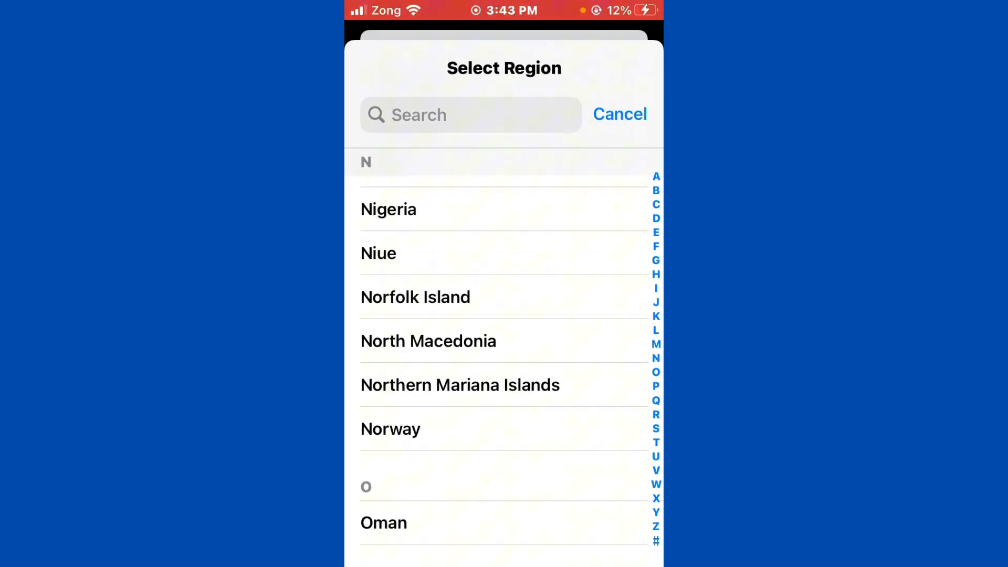
left_click(620, 114)
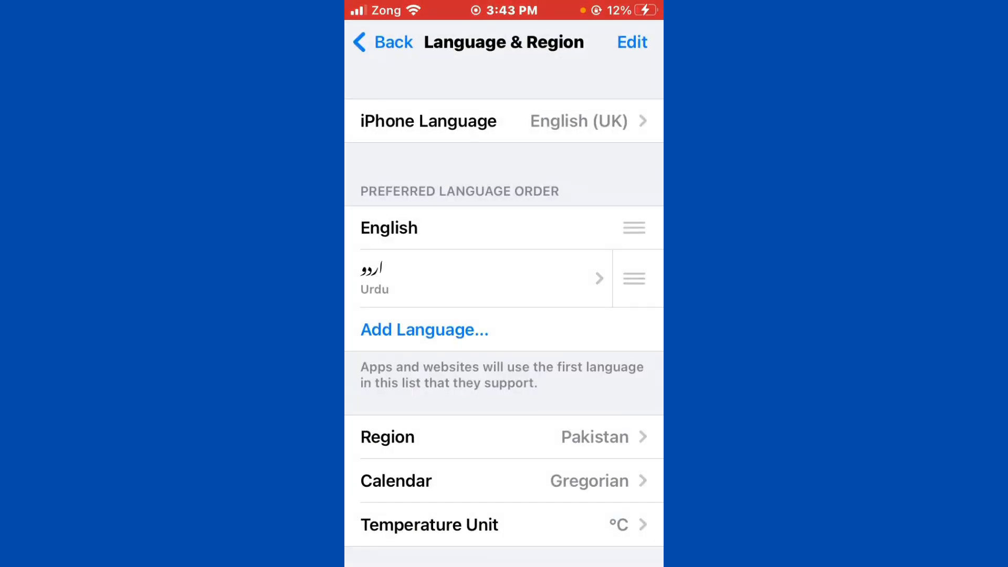
left_click(384, 42)
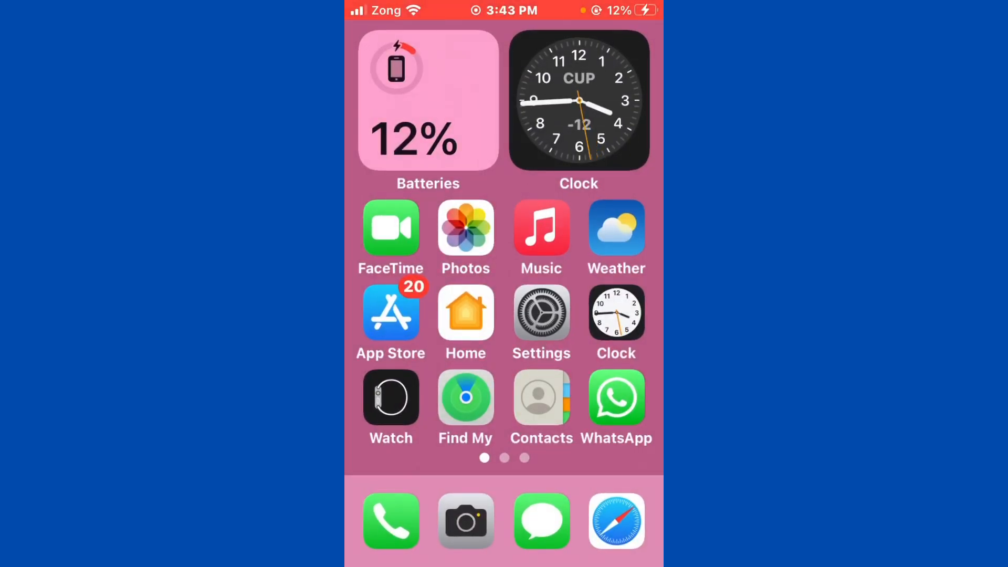
Swipe left twice to reach the third Home Screen page.
scroll("left", 3)
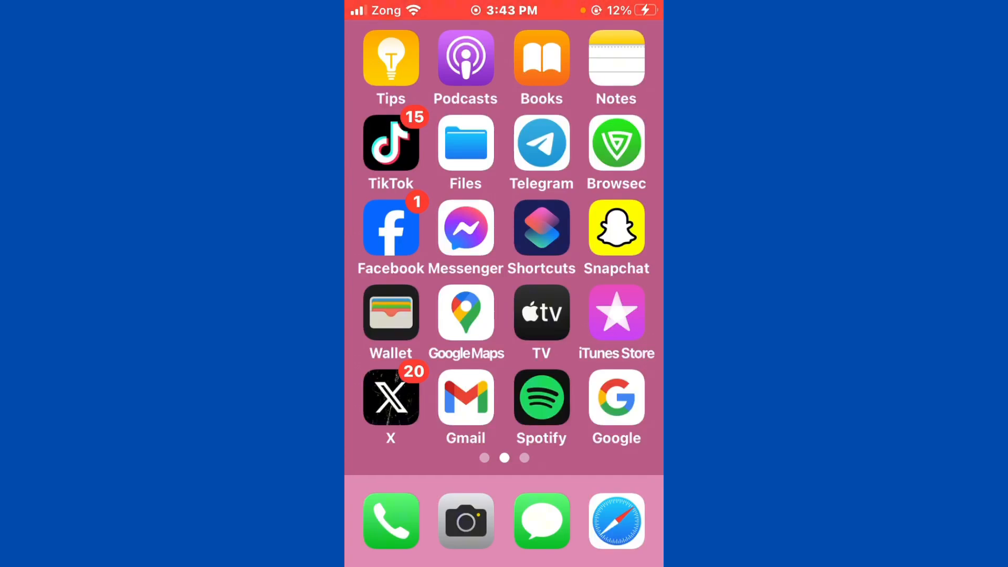
scroll("left", 3)
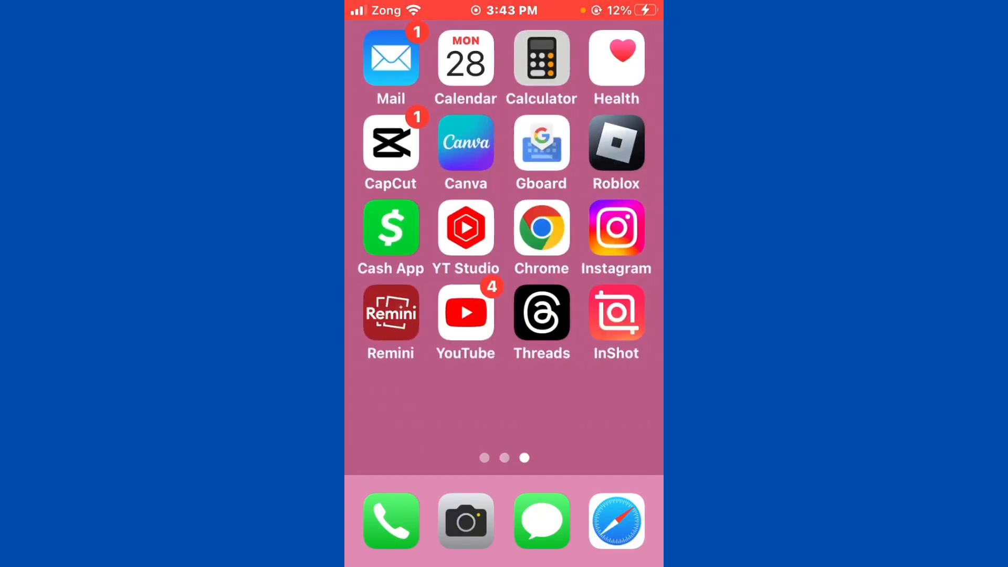